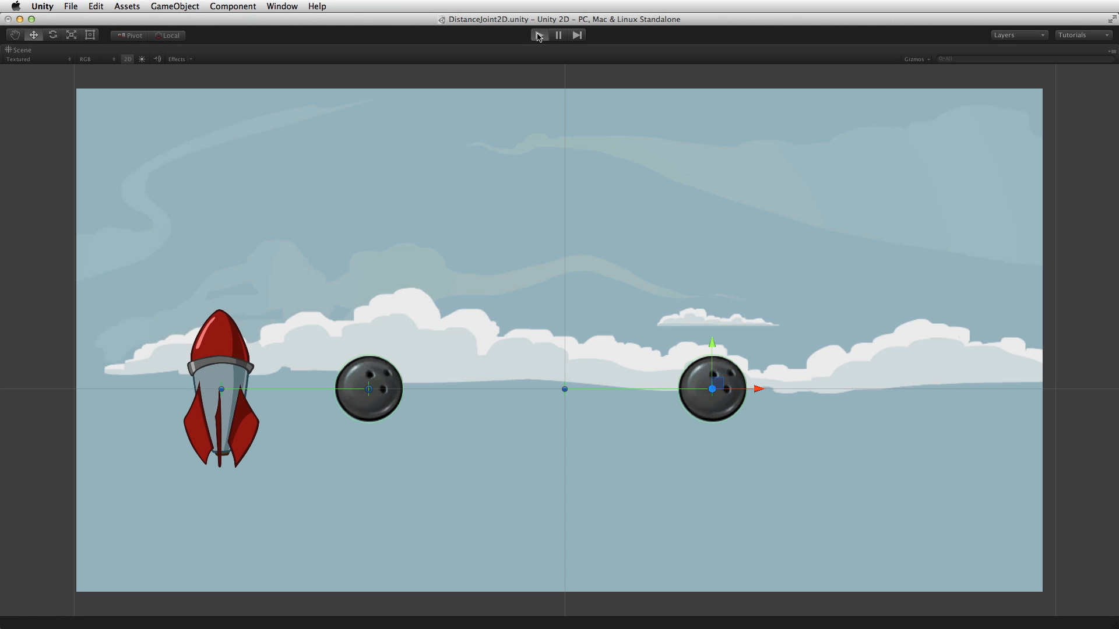
Step: Run the scene to watch the ball swing on its Distance Joint 2D, then stop it
click(536, 36)
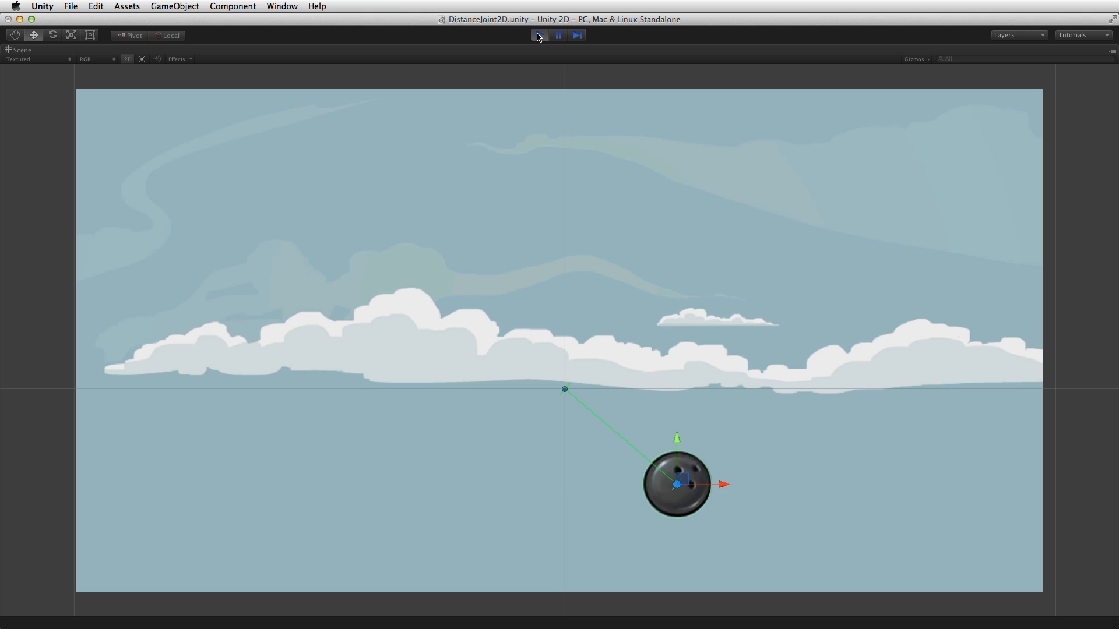
click(536, 35)
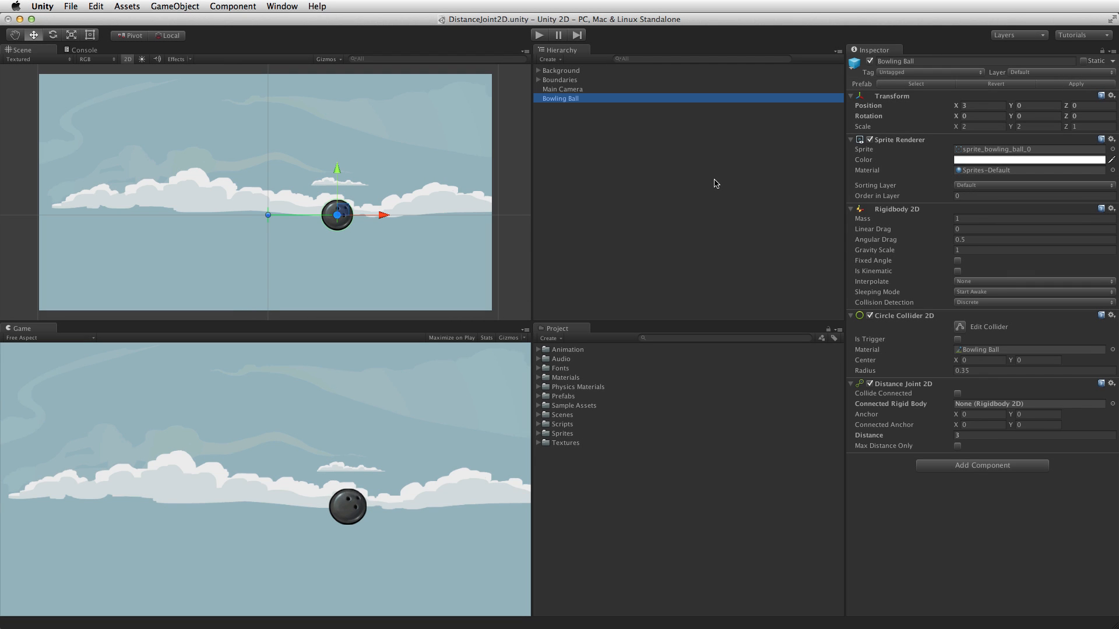
Step: Enter Distance Joint 2D anchor values of 0.35 and -0.8 for the bowling ball
click(539, 35)
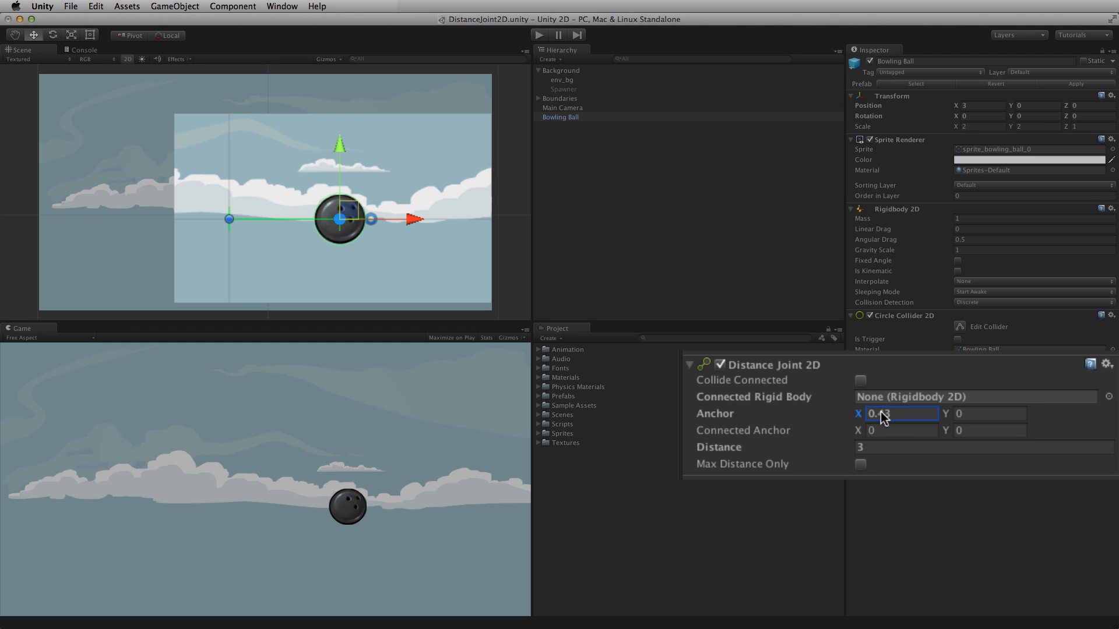
text(0.35)
click(990, 414)
text(.11)
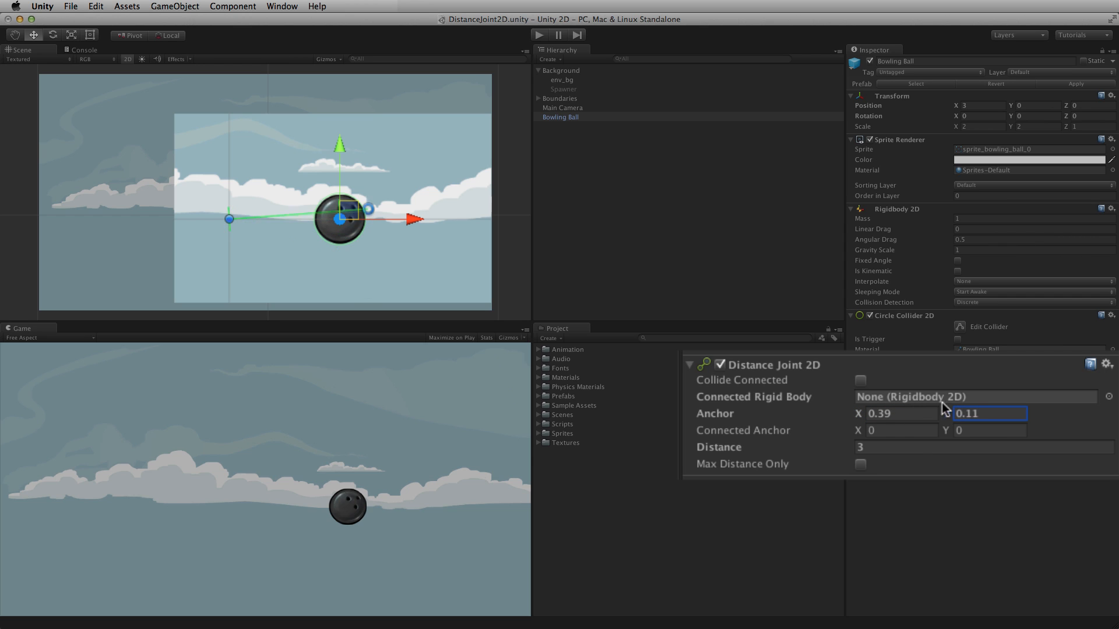
text(-0.8)
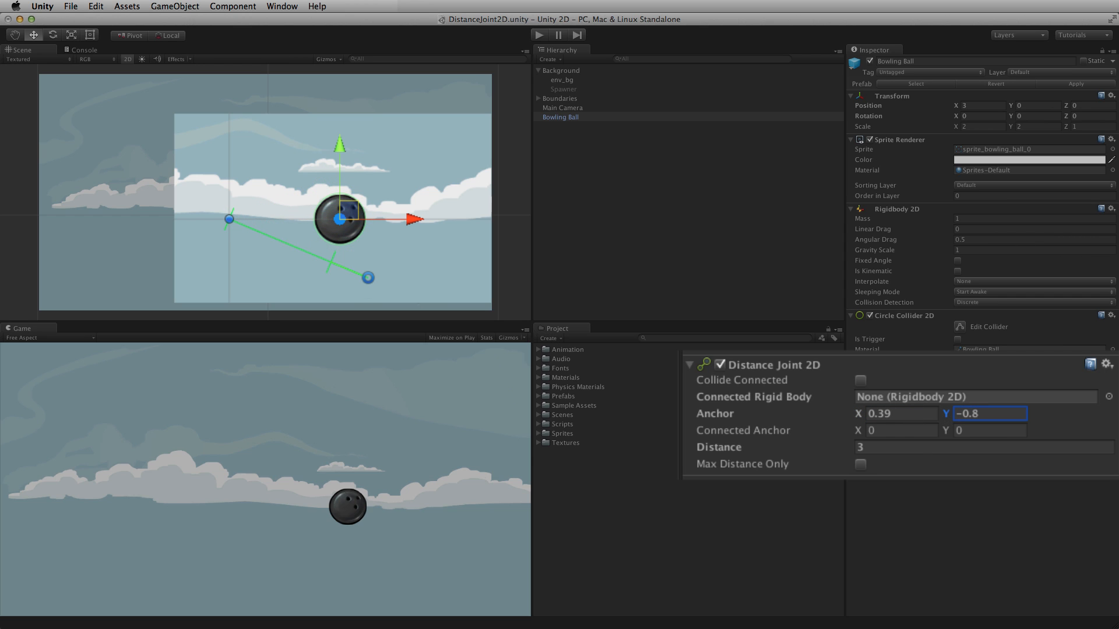
Step: Drag the anchor just under the ball's centre and set the connected anchor X to 0.8
drag(367, 277, 306, 267)
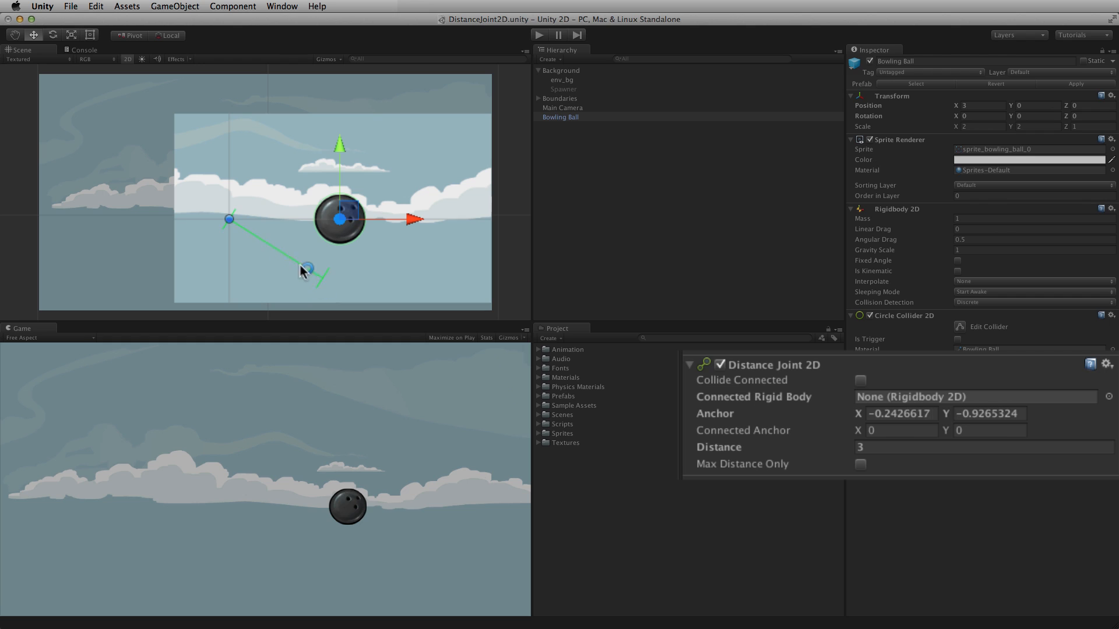
drag(305, 270, 336, 254)
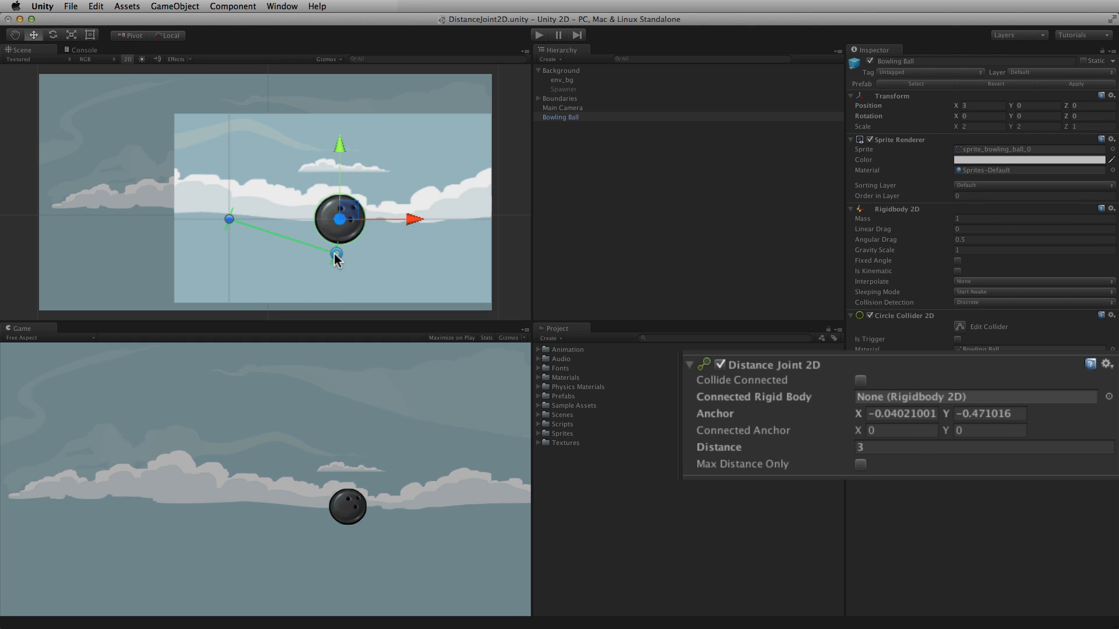
drag(336, 255, 336, 254)
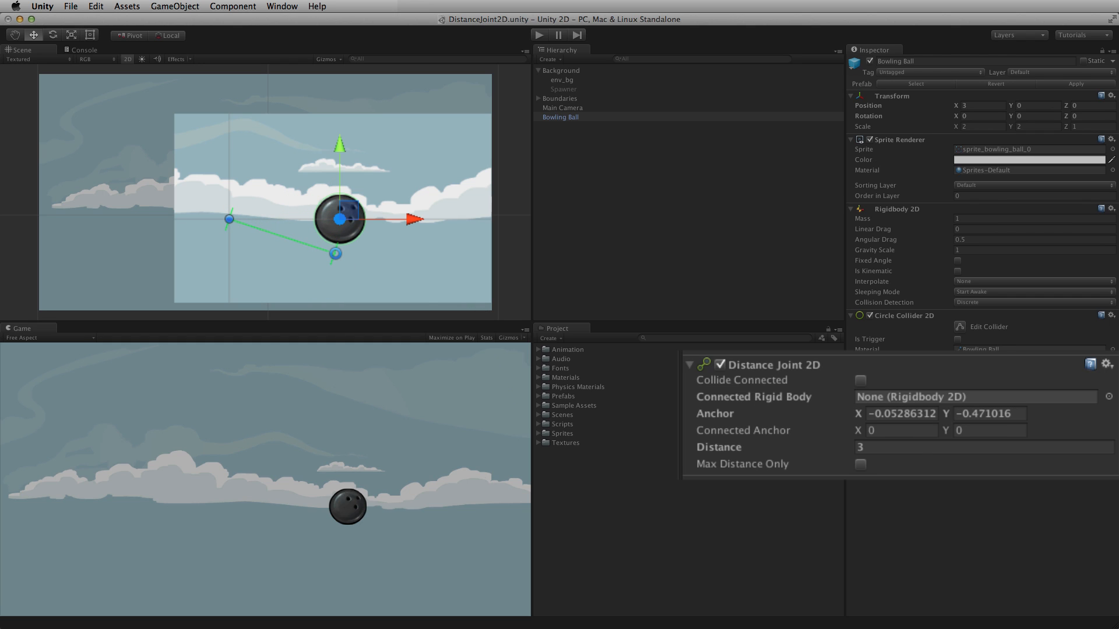
mouse_move(747, 437)
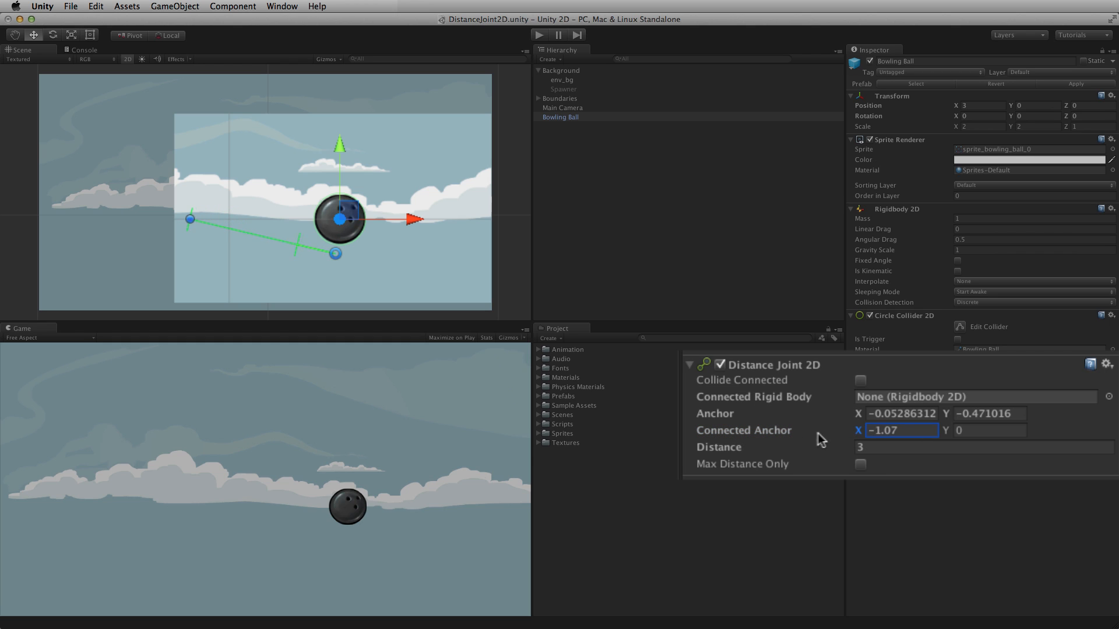
text(0.8)
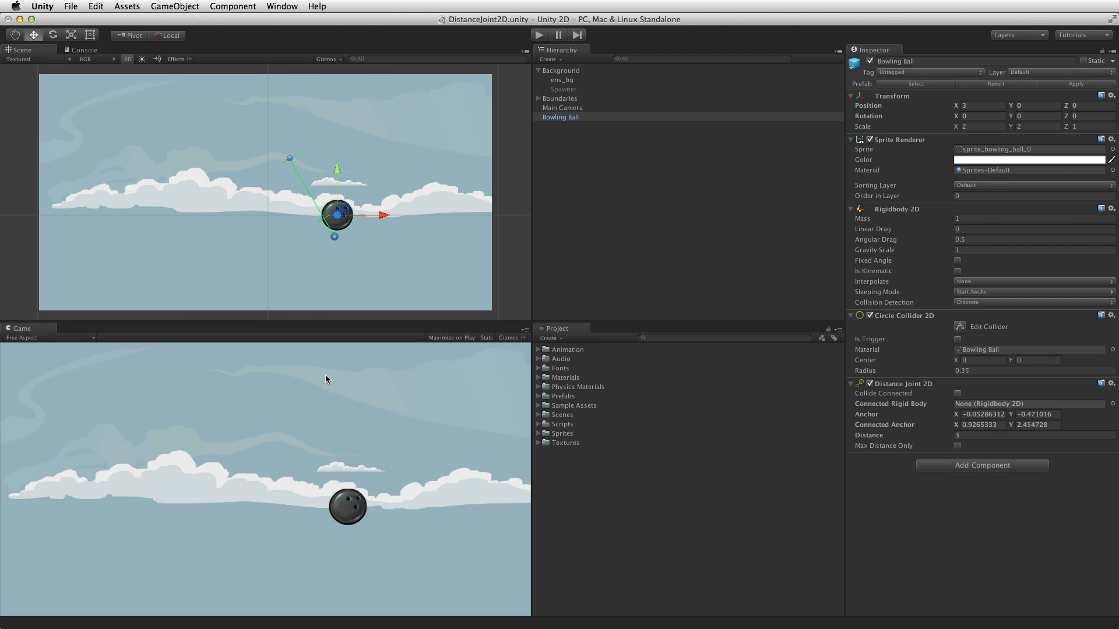
click(535, 34)
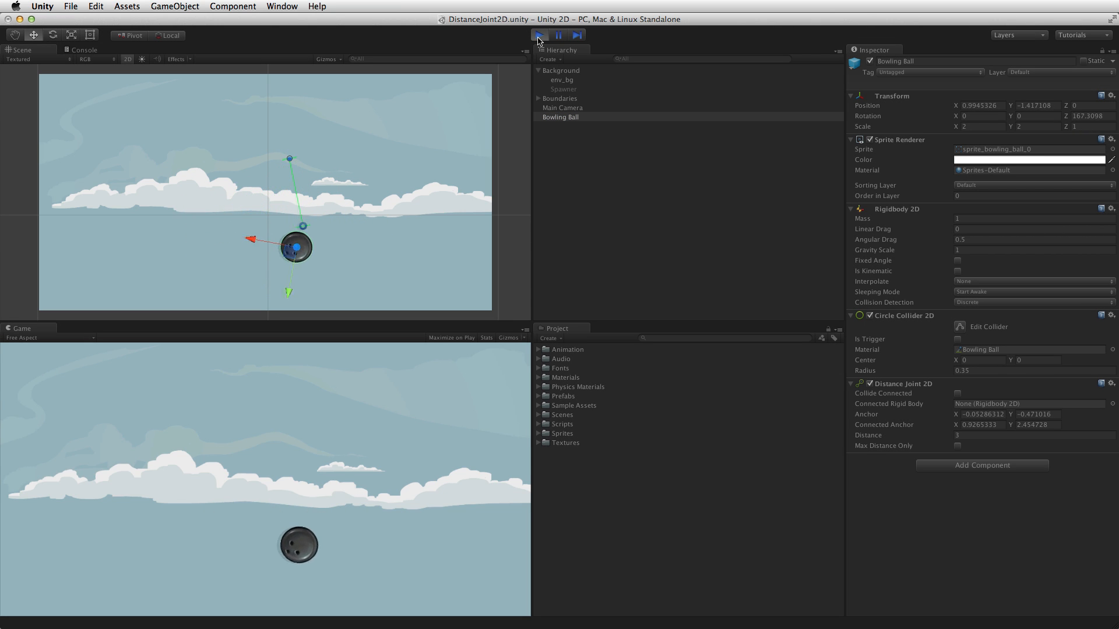
click(534, 36)
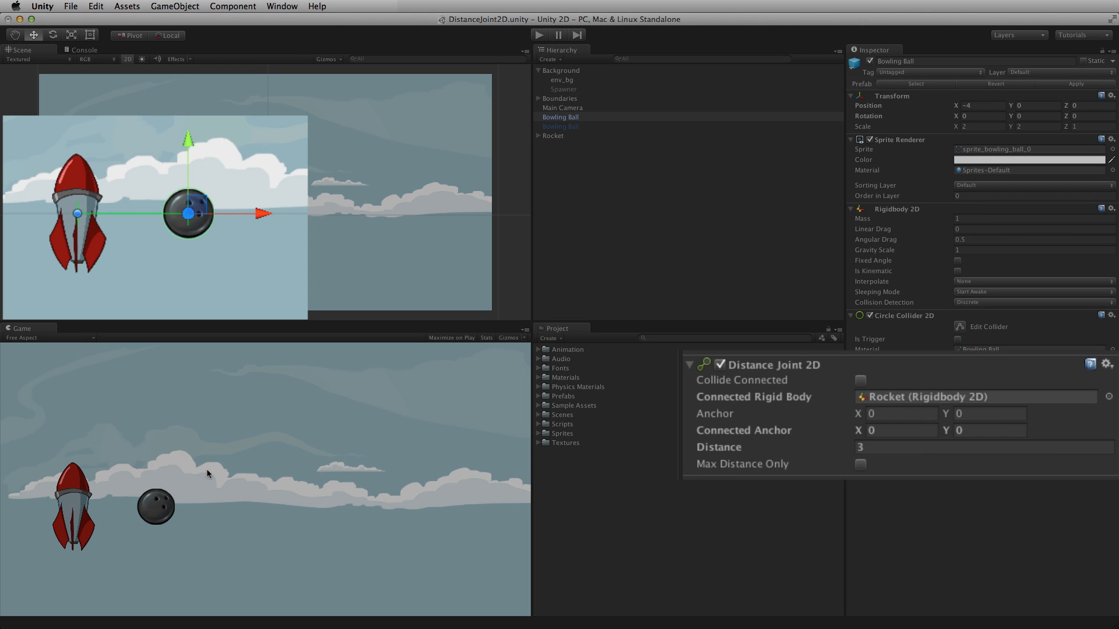
mouse_move(84, 217)
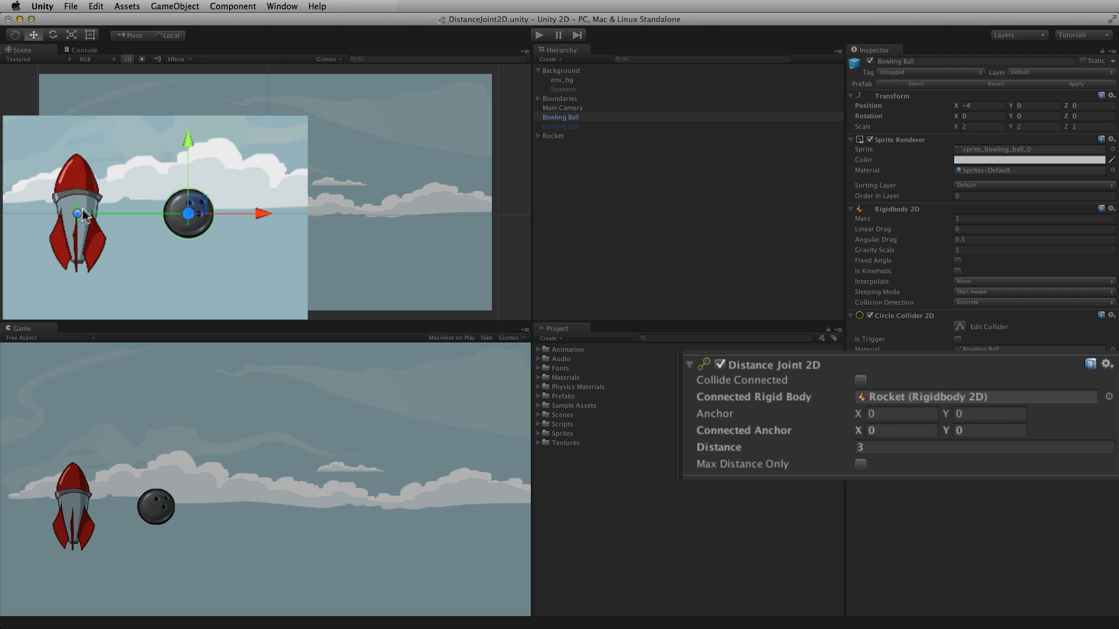
Step: Move the connected anchor onto the rocket's nose and play-test the pair flying off together
drag(77, 213, 77, 183)
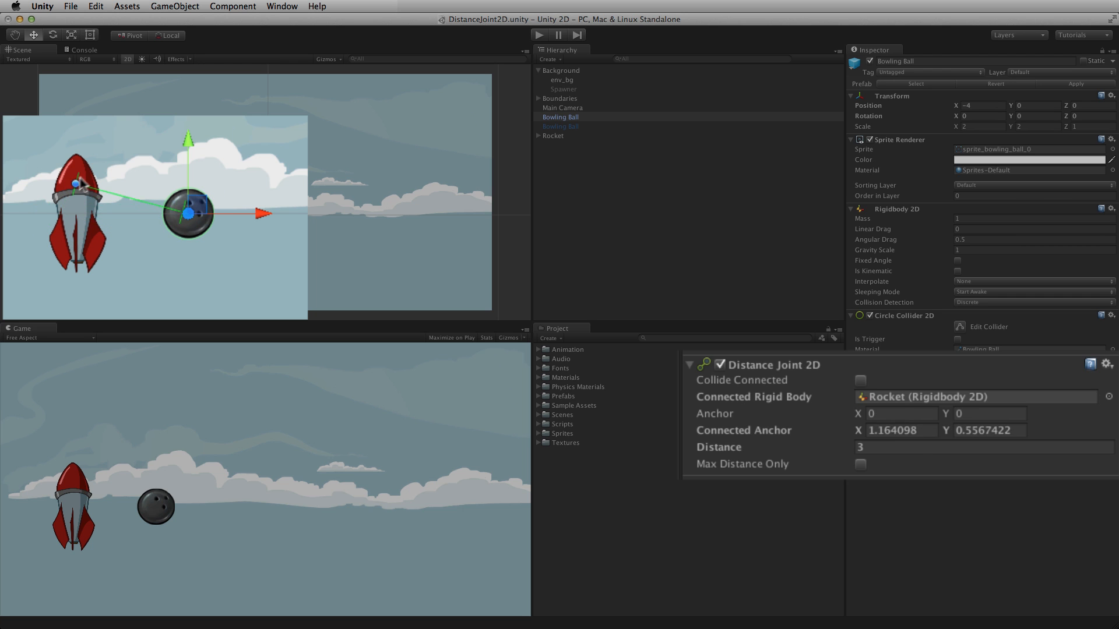
click(534, 34)
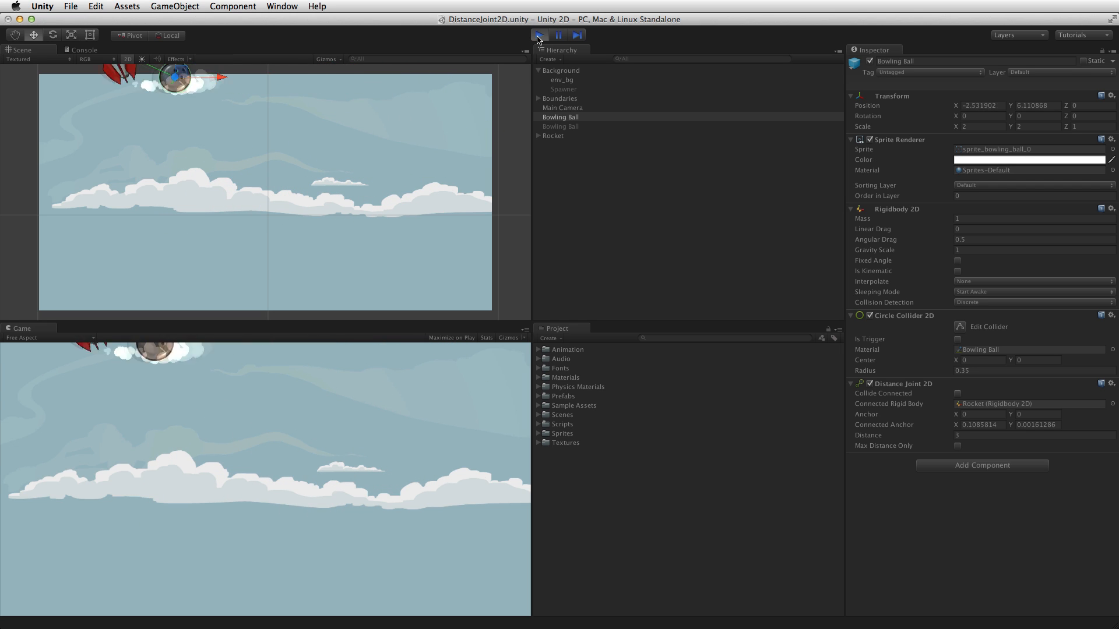
click(535, 34)
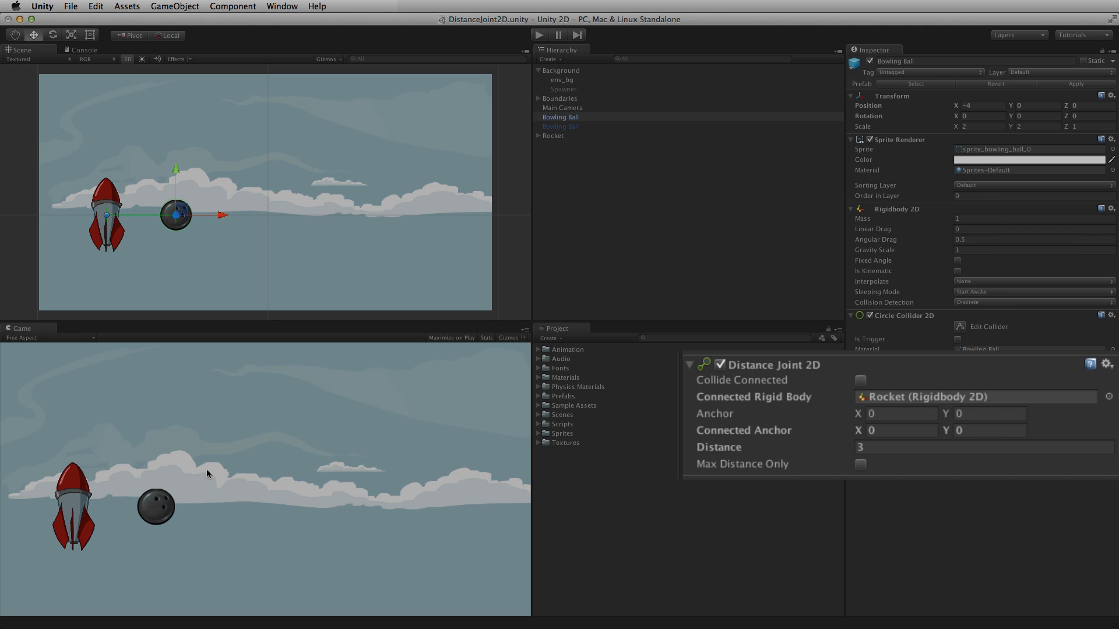
click(542, 35)
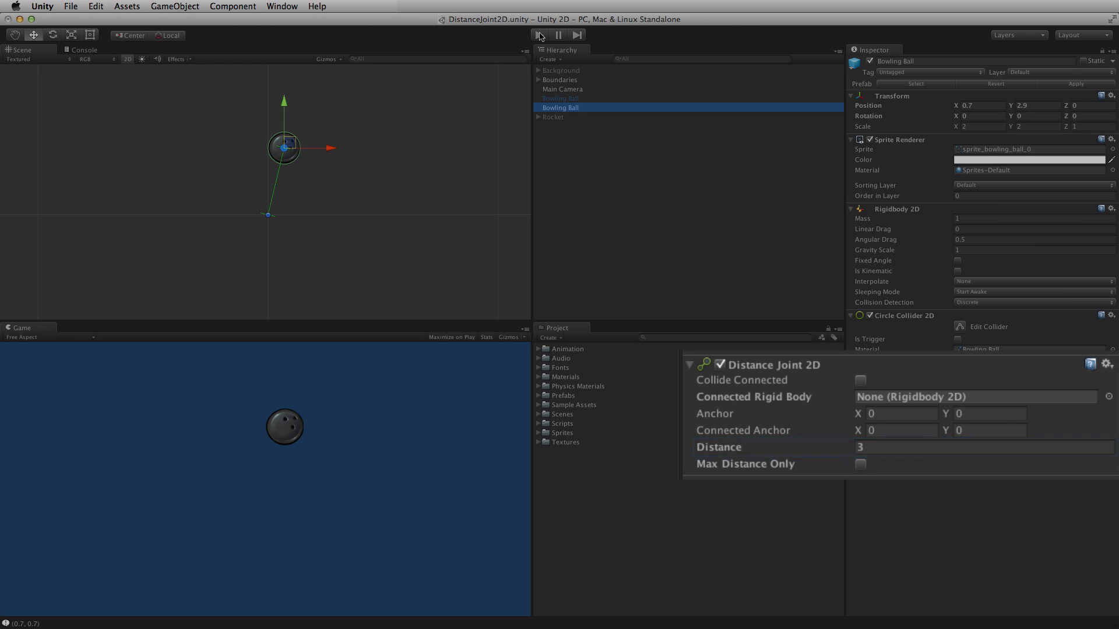
Step: Enable Max Distance Only on the joint and drag the ball around in play mode
click(860, 464)
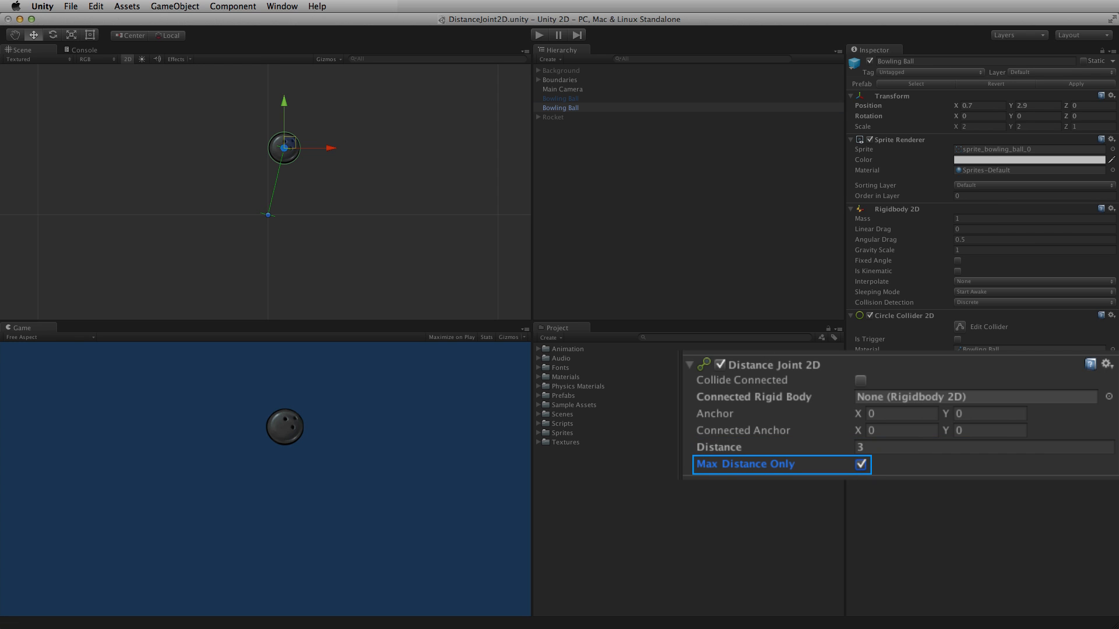
click(533, 35)
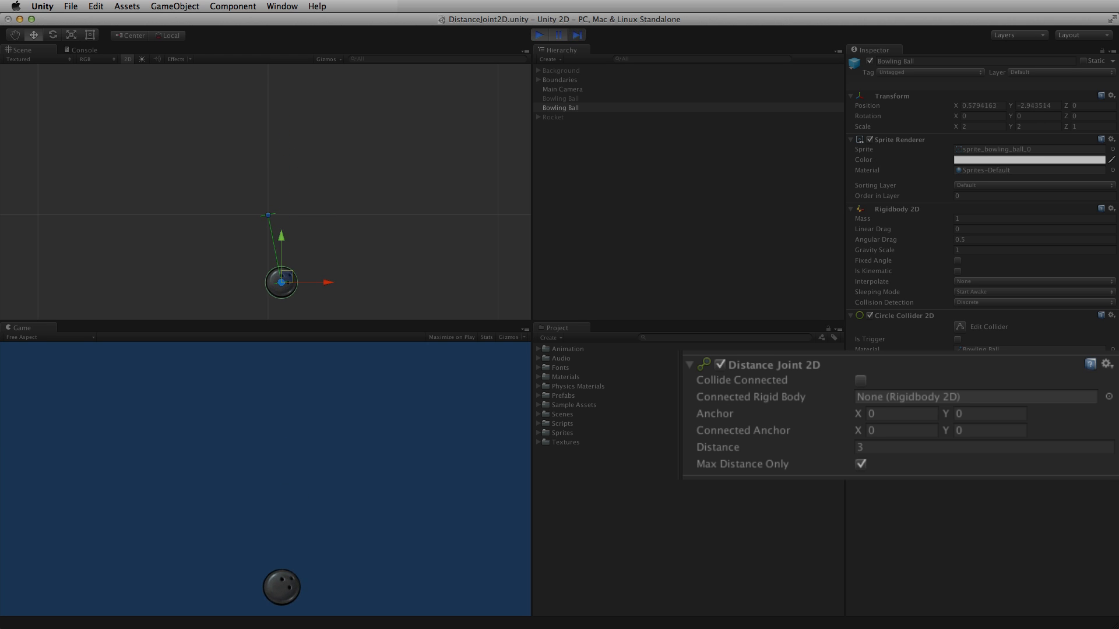
drag(280, 280, 250, 279)
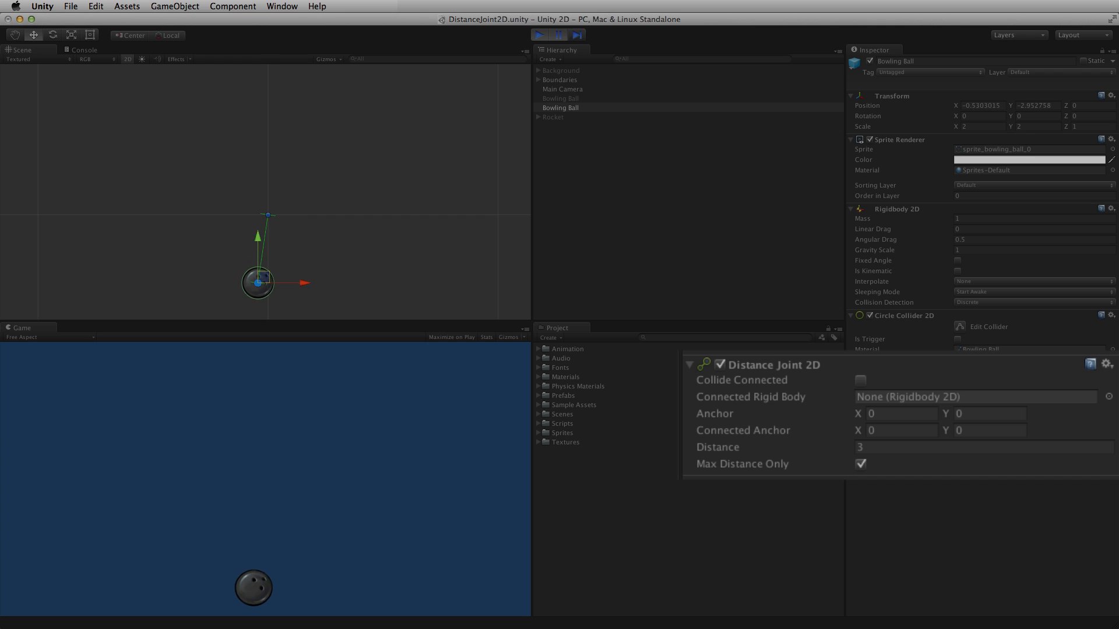
Step: Switch Max Distance Only back off, push the ball from its anchor, then stop playing
click(536, 36)
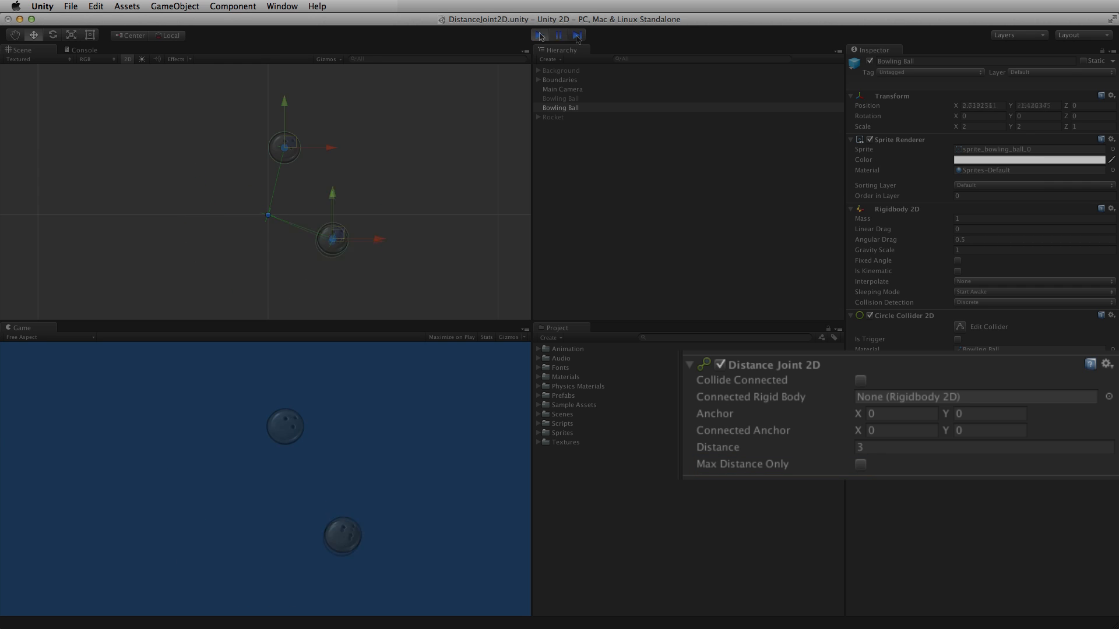
click(573, 36)
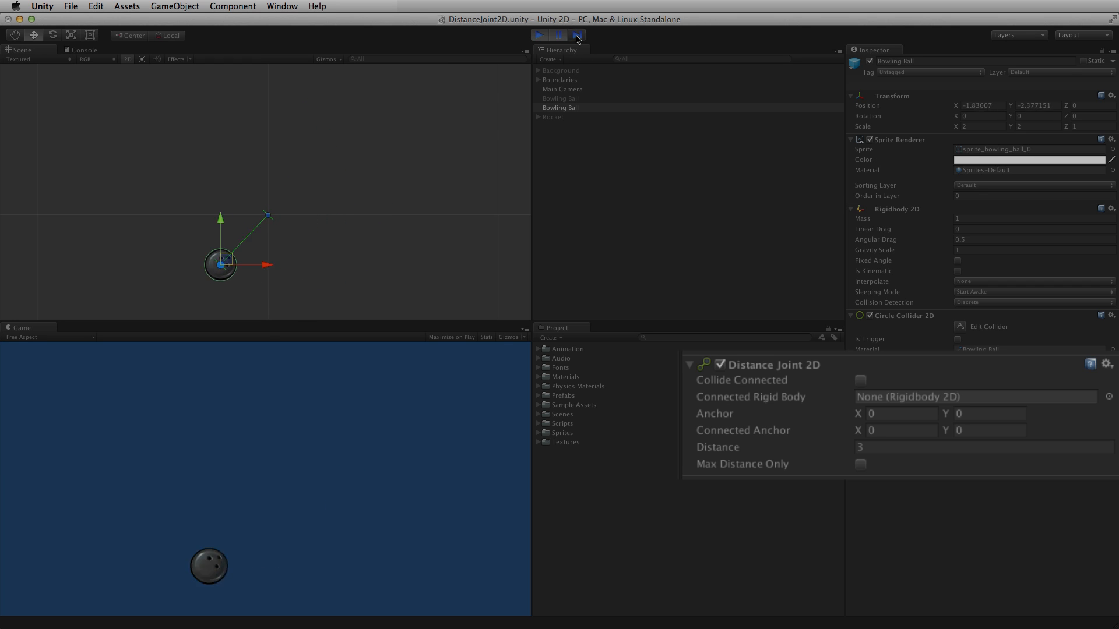
drag(220, 264, 205, 185)
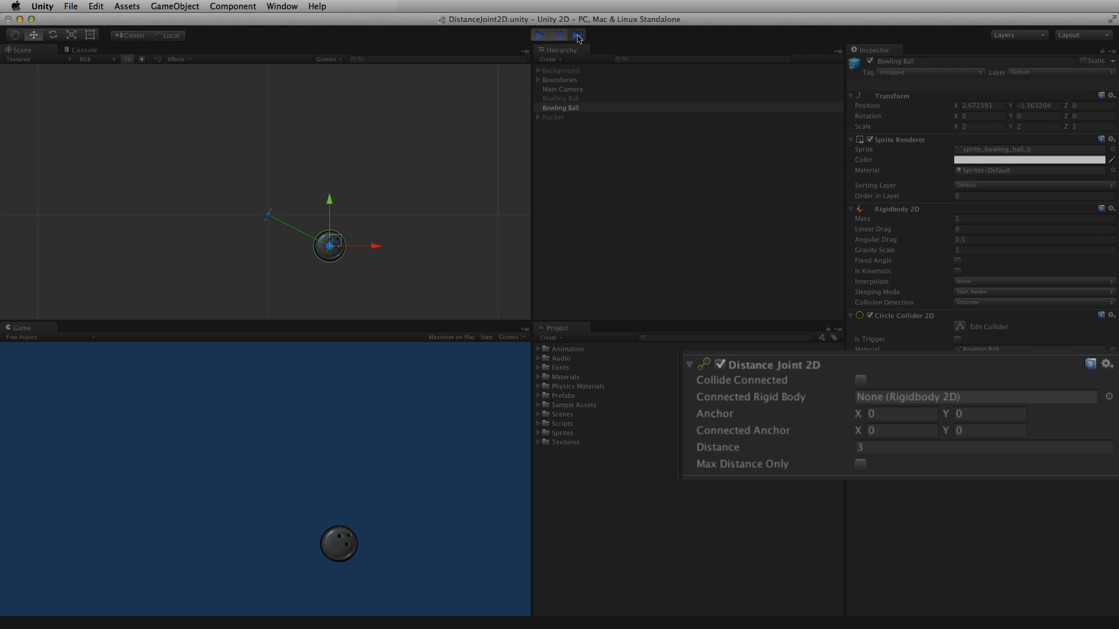
click(537, 36)
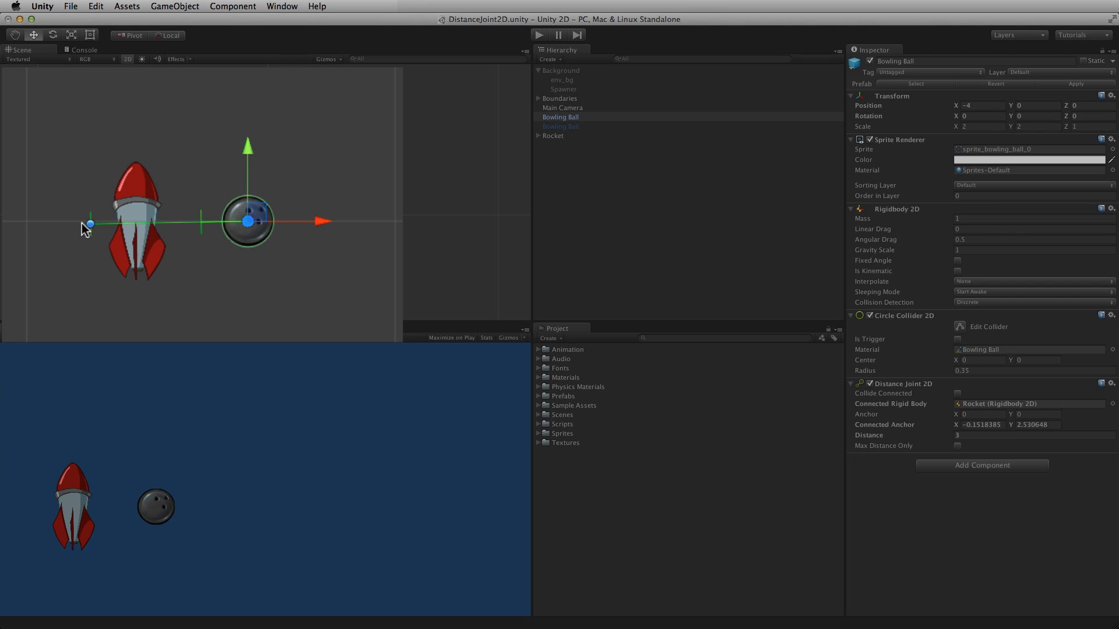
Step: Drag the connected anchor handle far up and left of the ball, around (7.34, -0.10)
drag(90, 224, 147, 107)
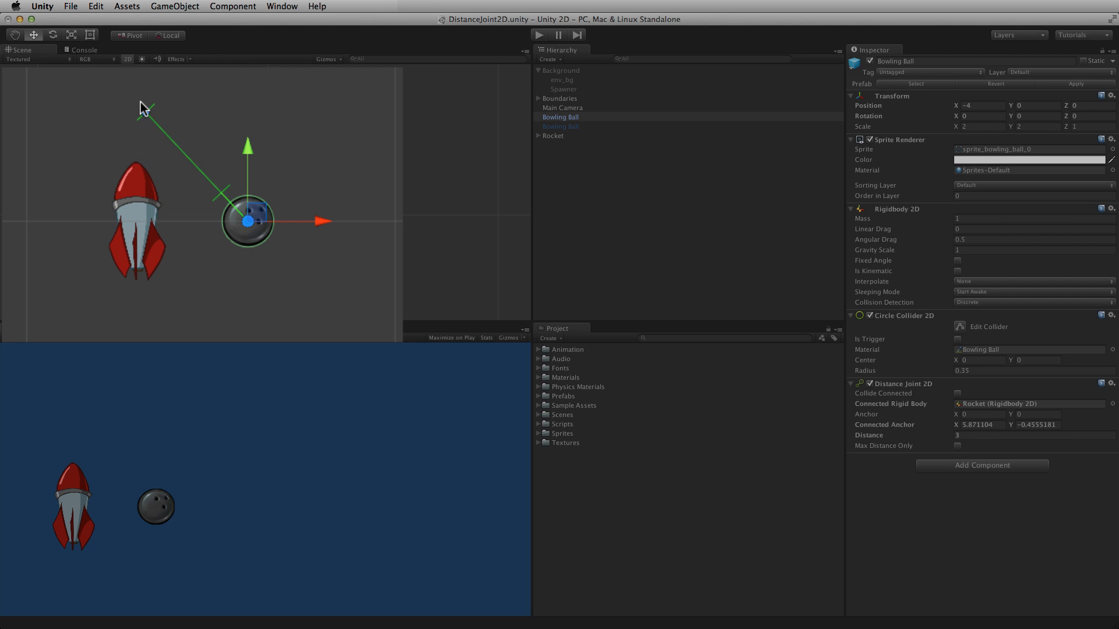
drag(146, 96, 140, 85)
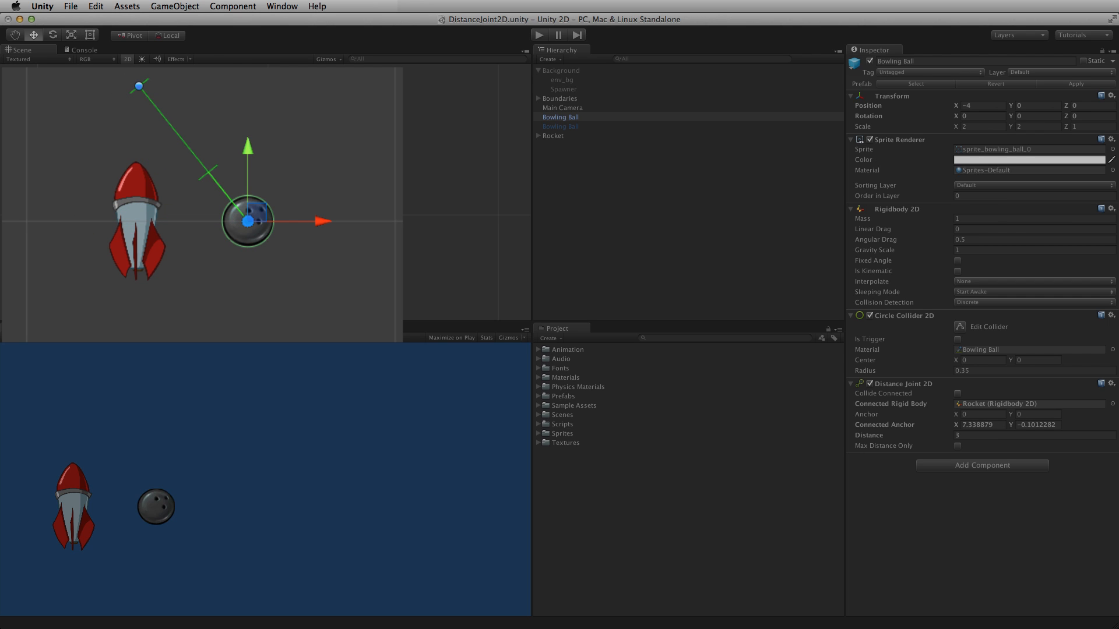